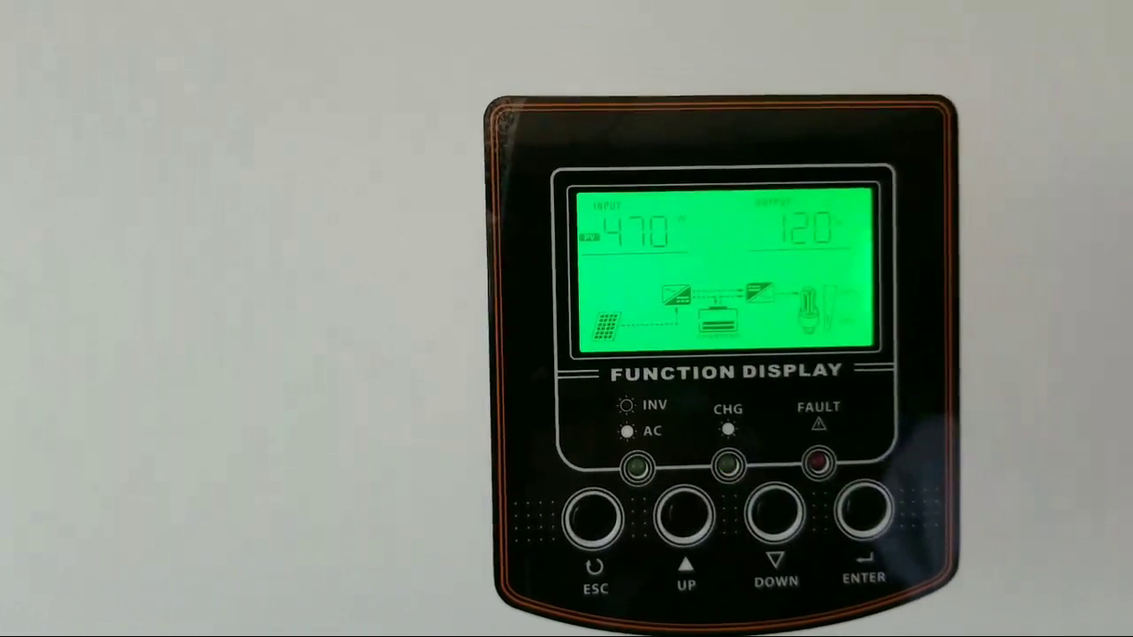
click(775, 517)
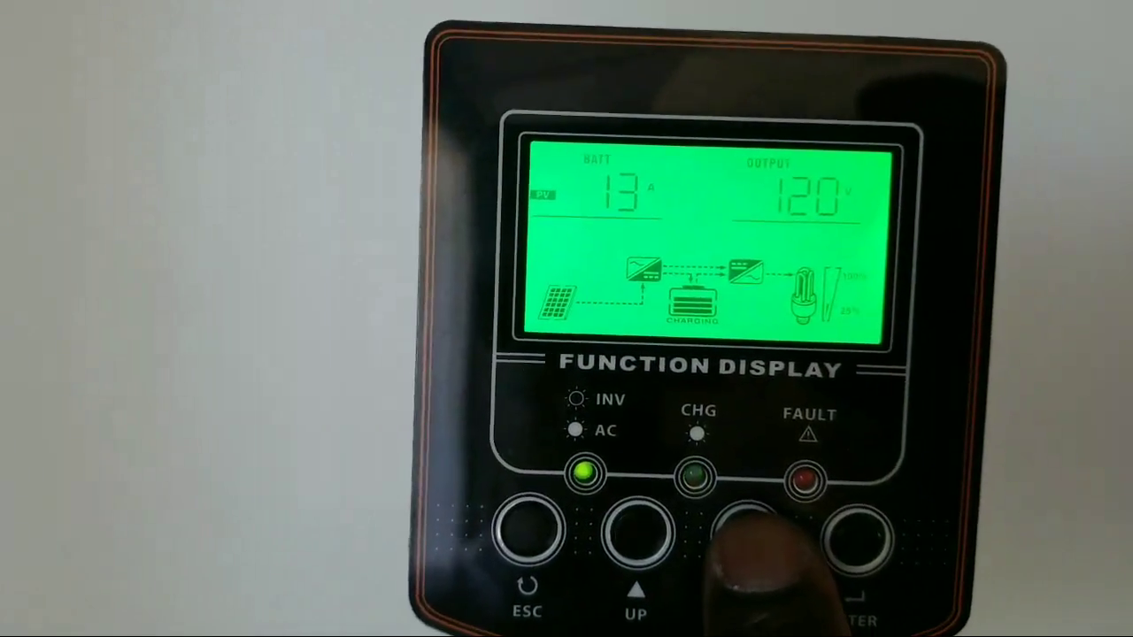